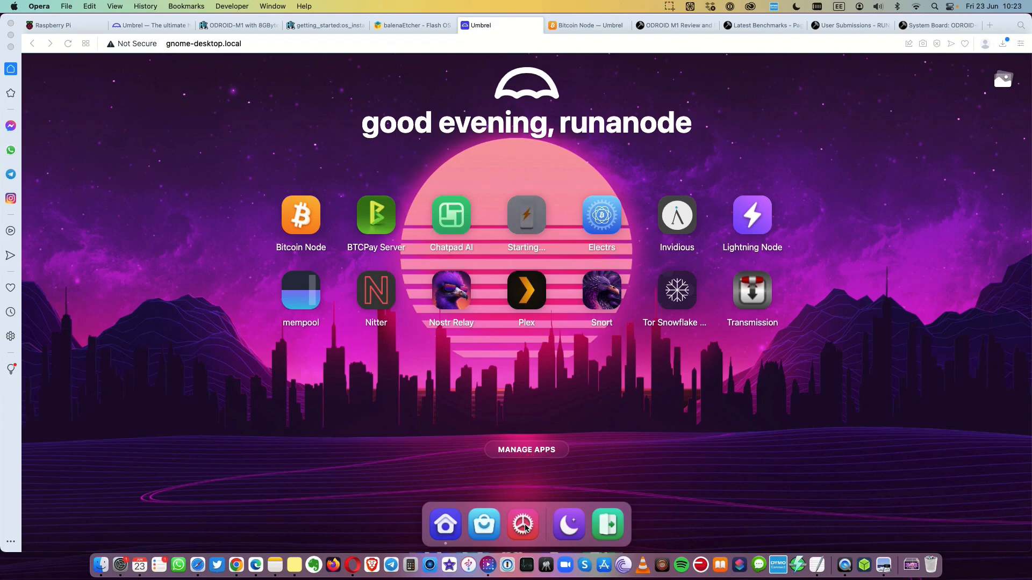
mouse_move(314, 241)
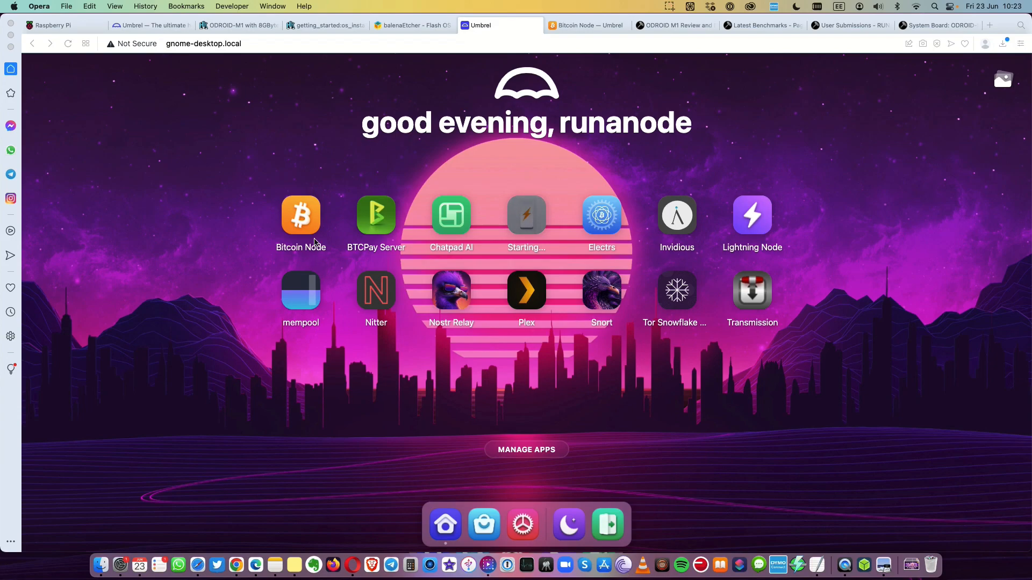
mouse_move(387, 255)
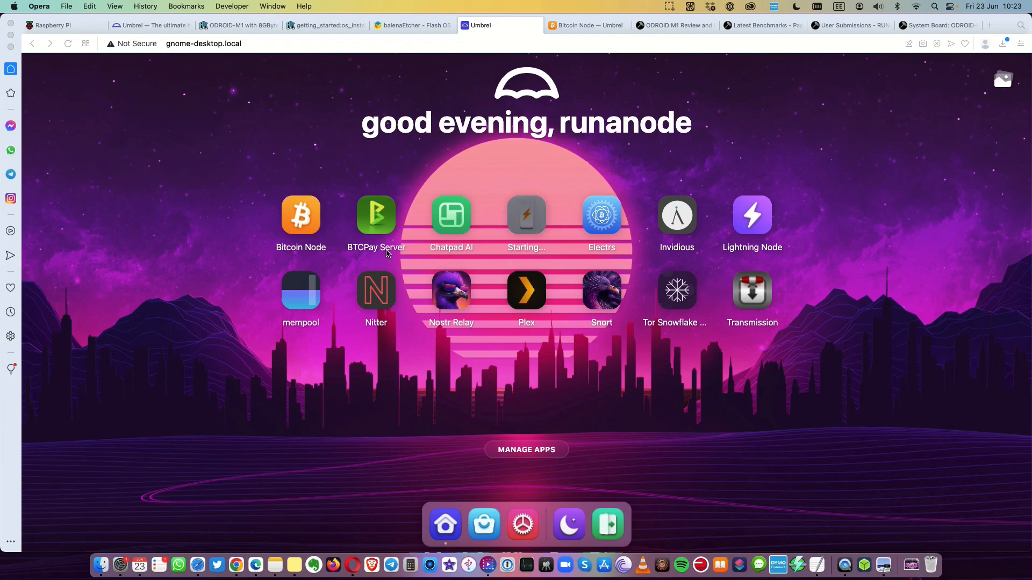
Look at the Bitcoin Node status page, return home, and launch the Chatpad AI app
click(300, 214)
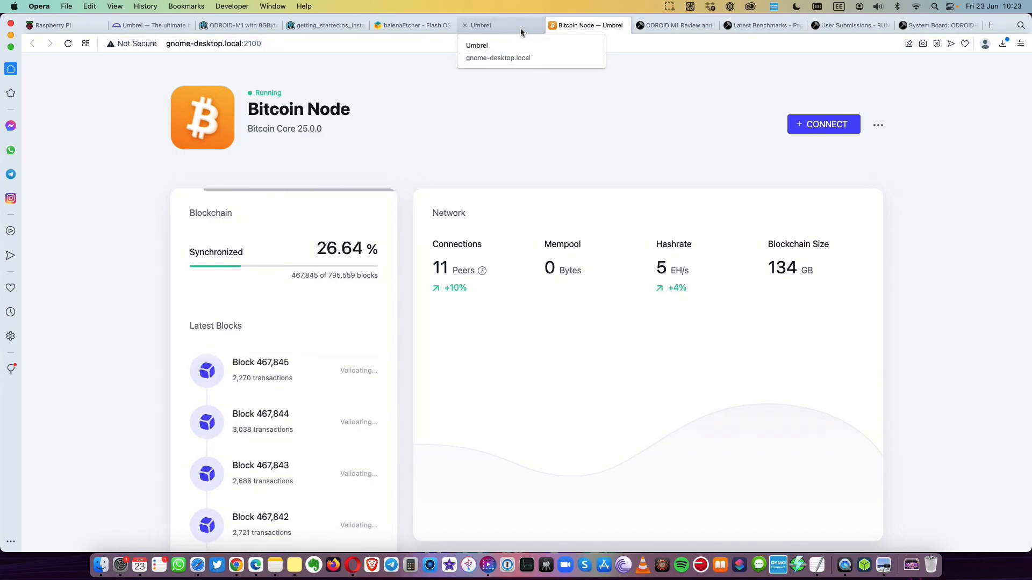
click(499, 24)
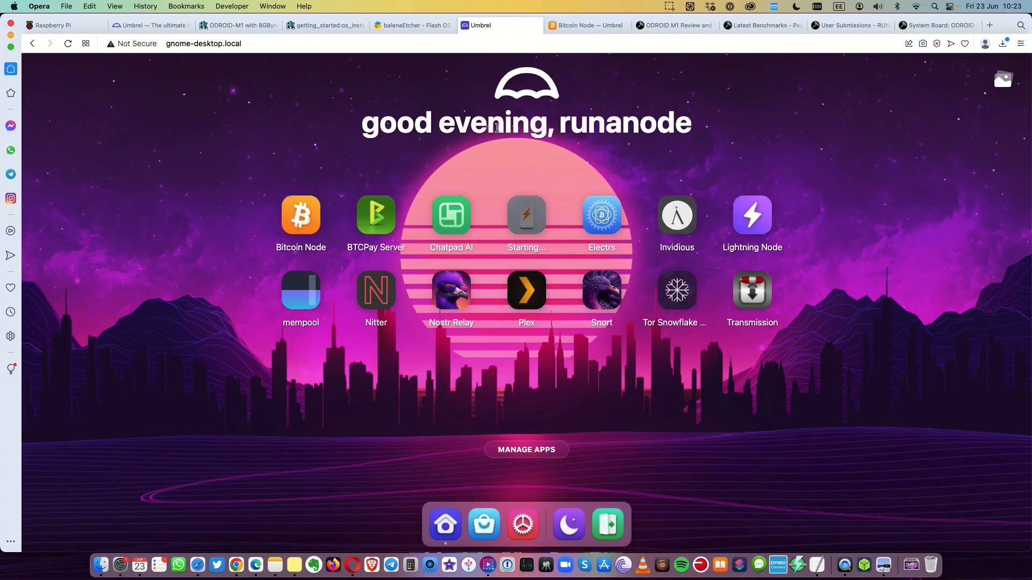
mouse_move(386, 256)
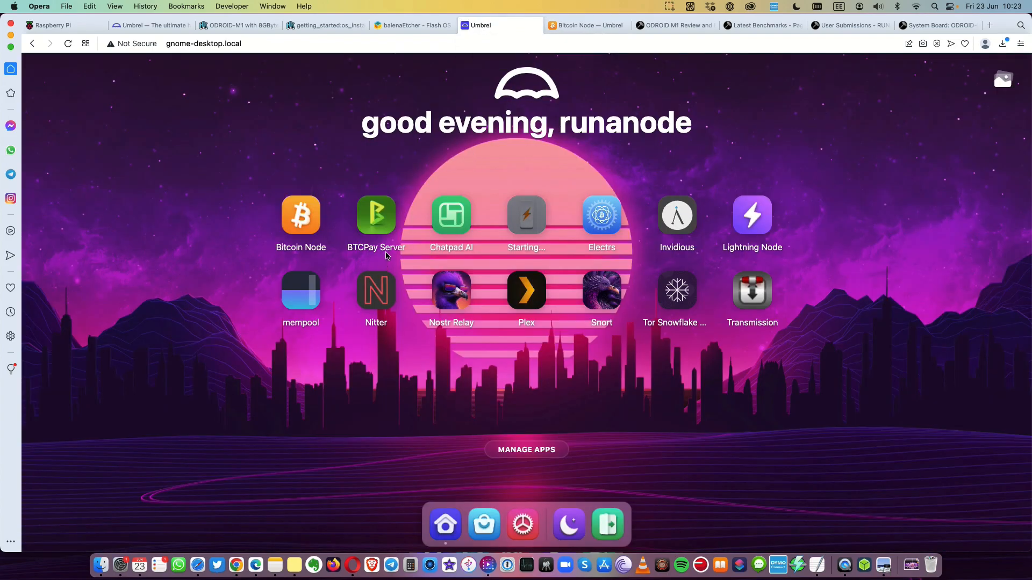
mouse_move(461, 245)
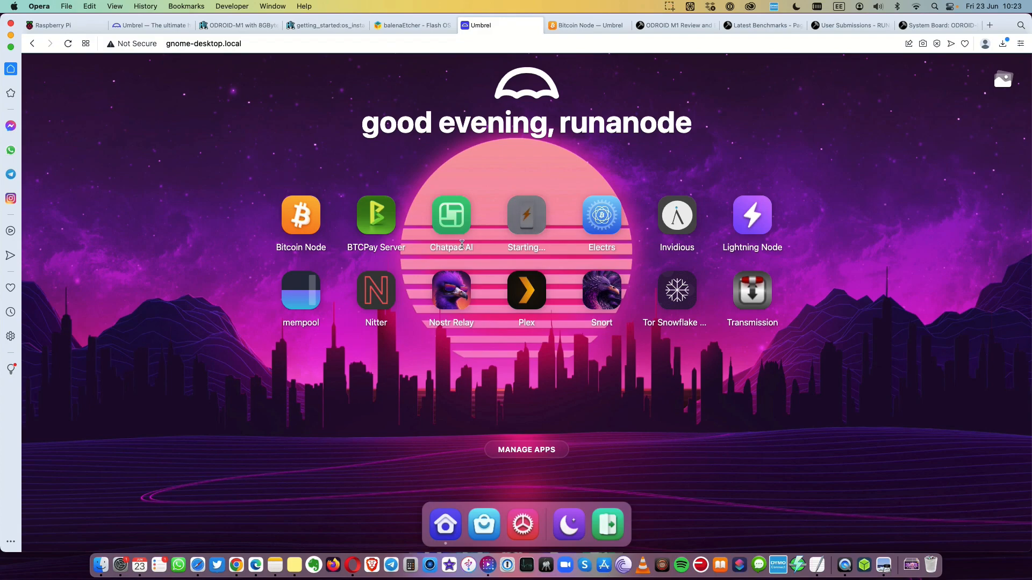
mouse_move(461, 232)
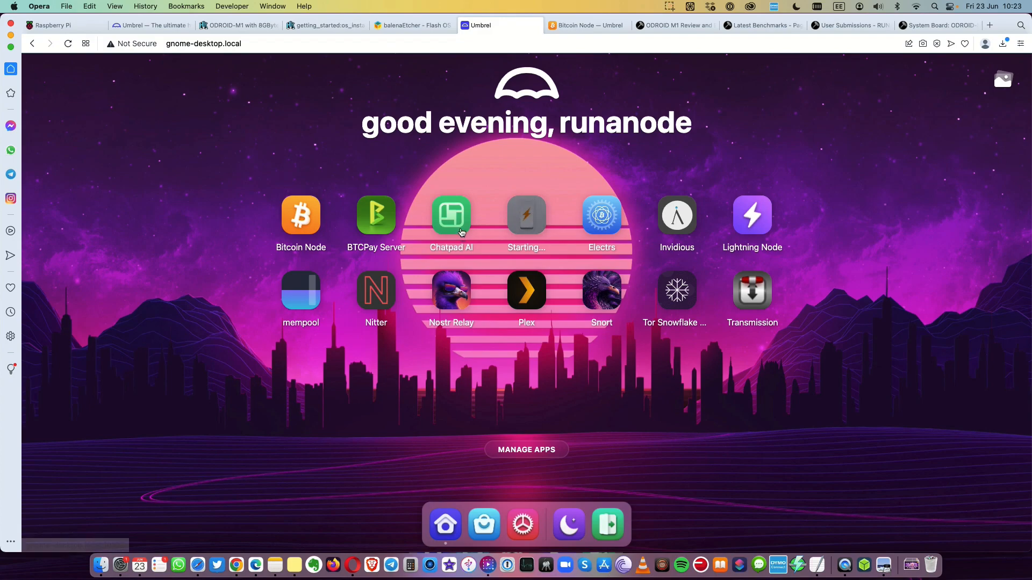
click(450, 215)
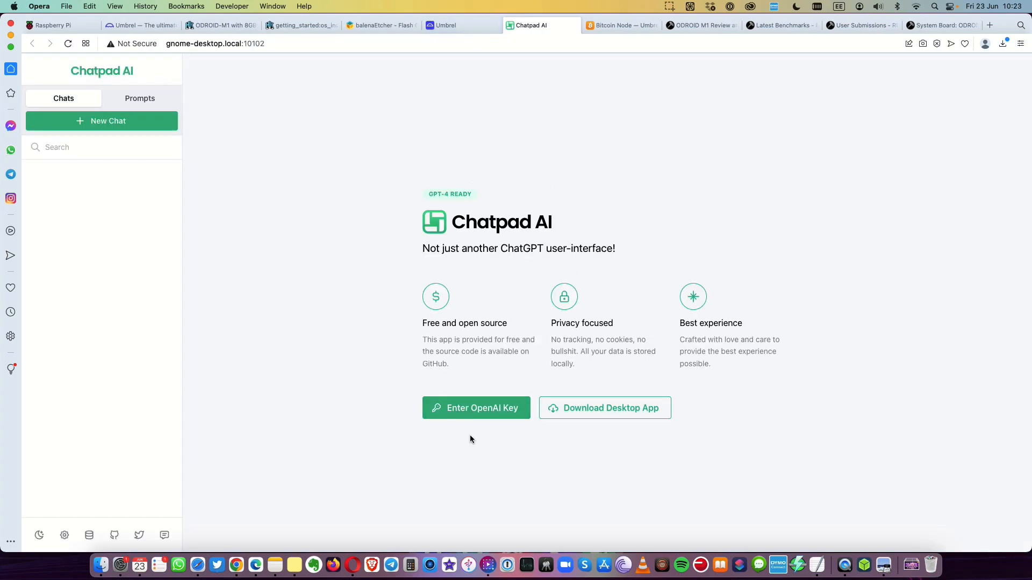
mouse_move(527, 25)
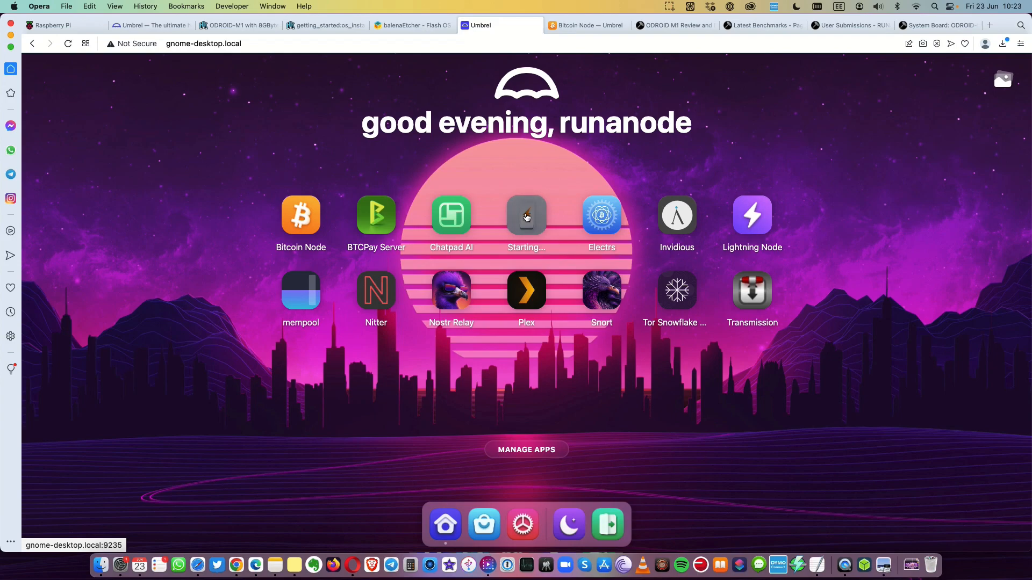
mouse_move(728, 216)
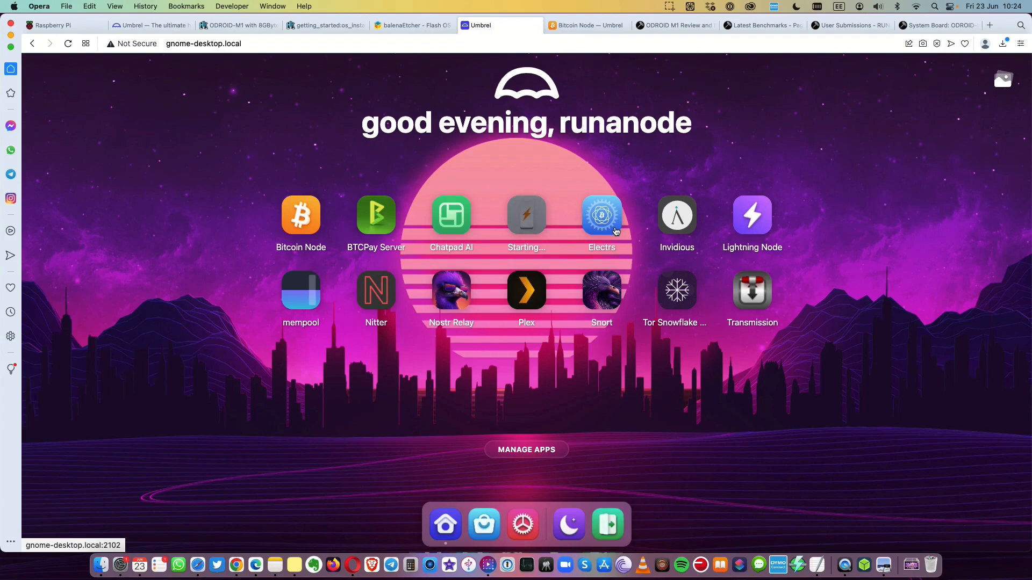
mouse_move(696, 239)
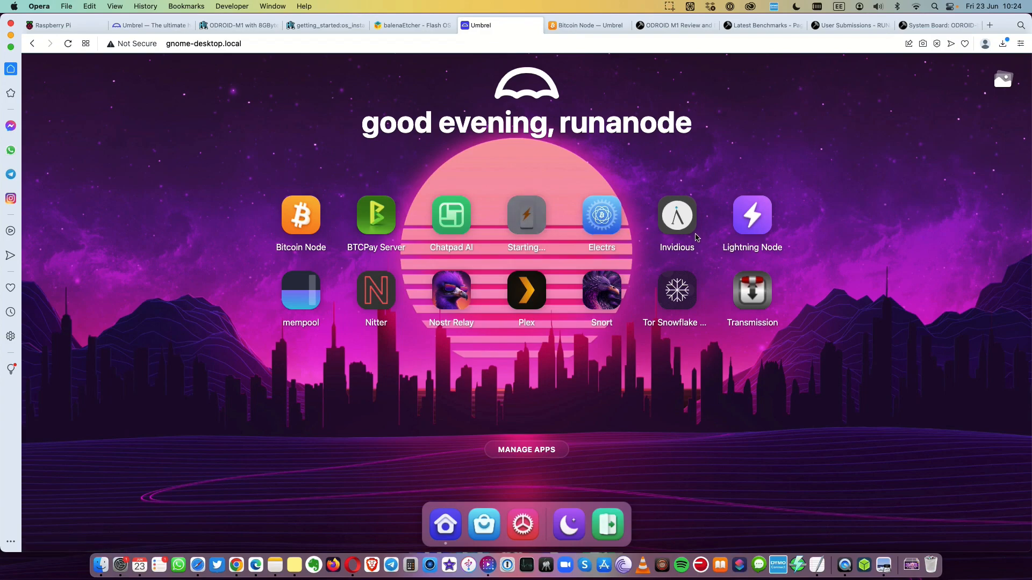
mouse_move(676, 215)
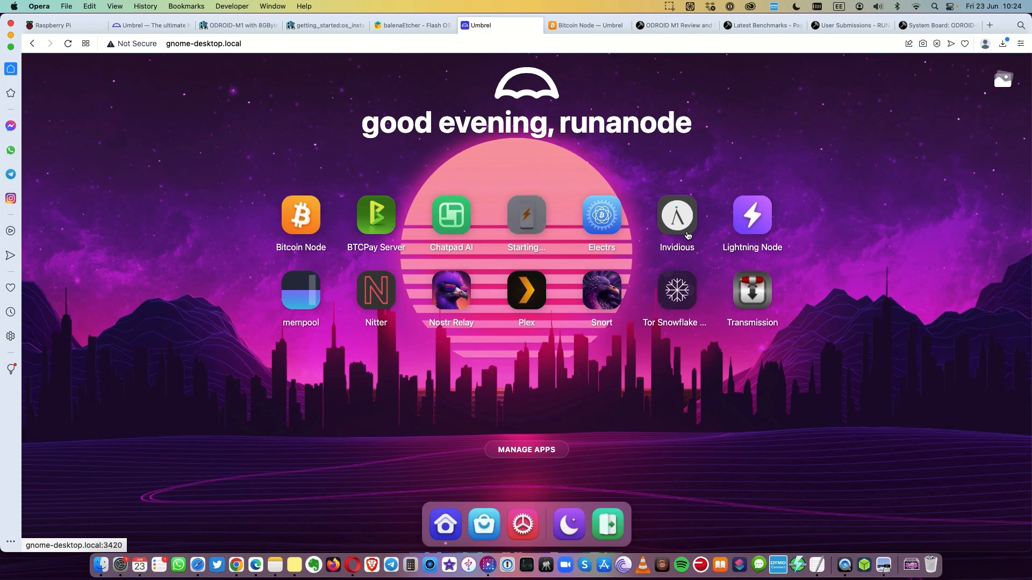
mouse_move(376, 289)
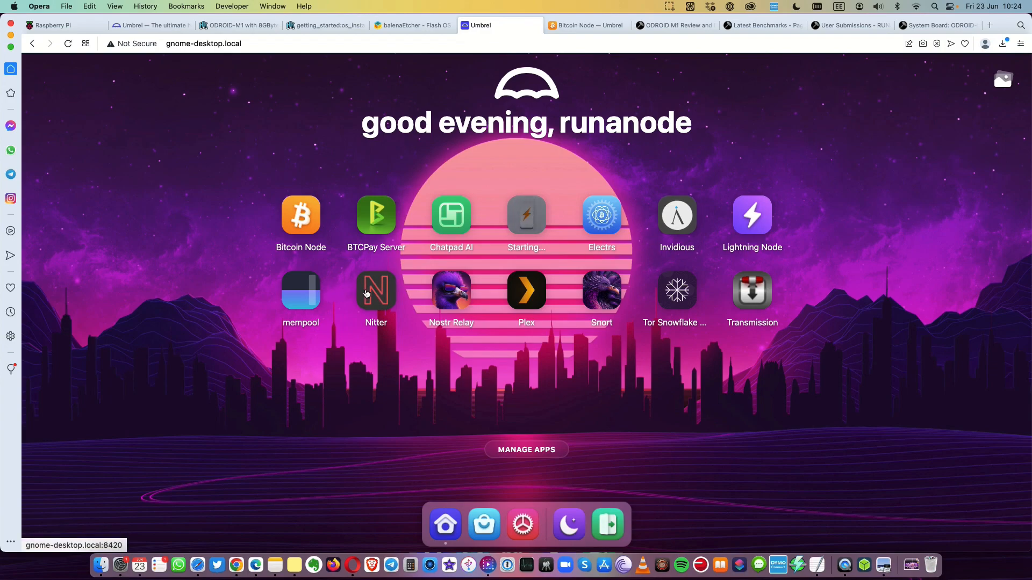
mouse_move(342, 295)
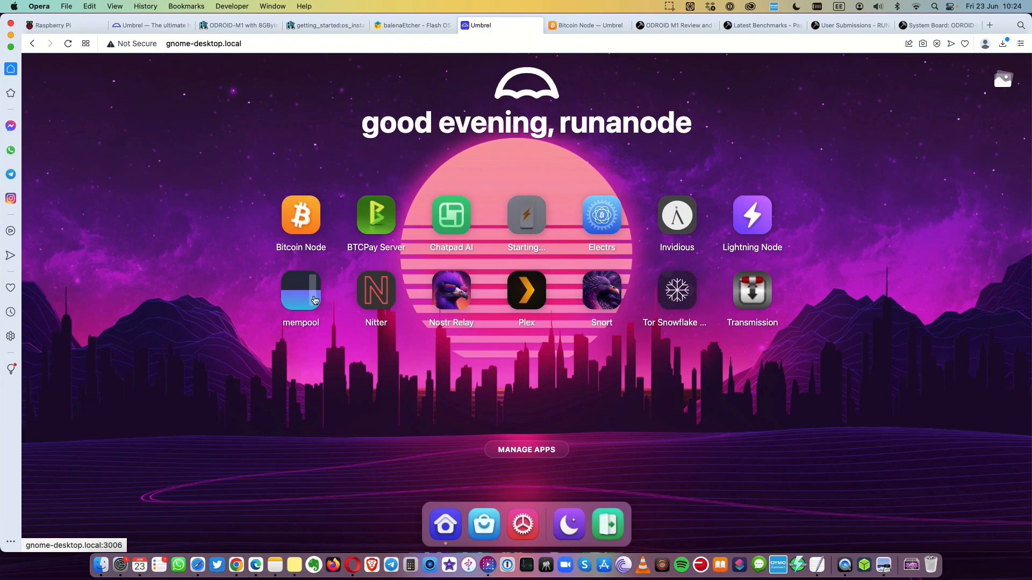
mouse_move(421, 300)
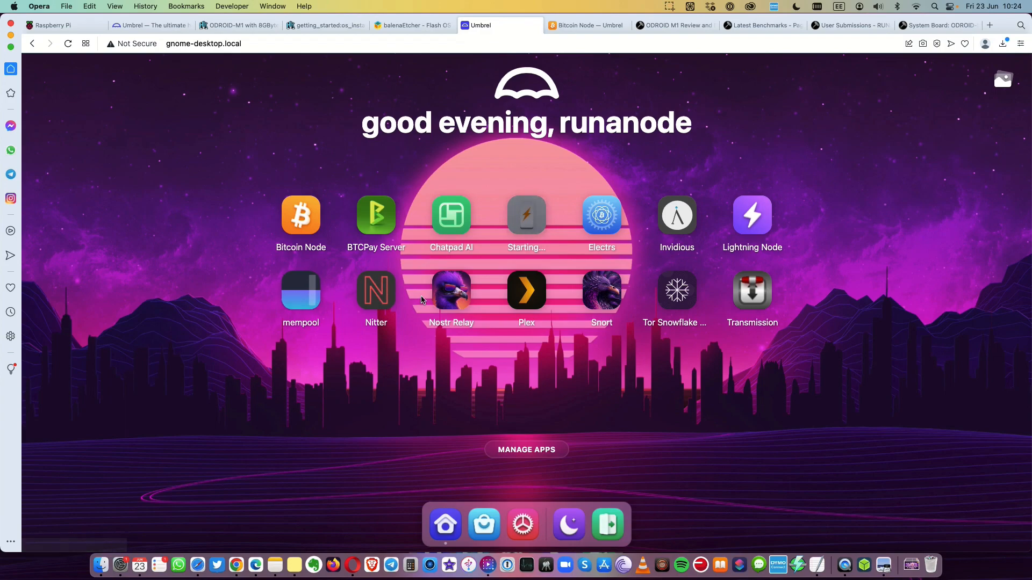
mouse_move(451, 289)
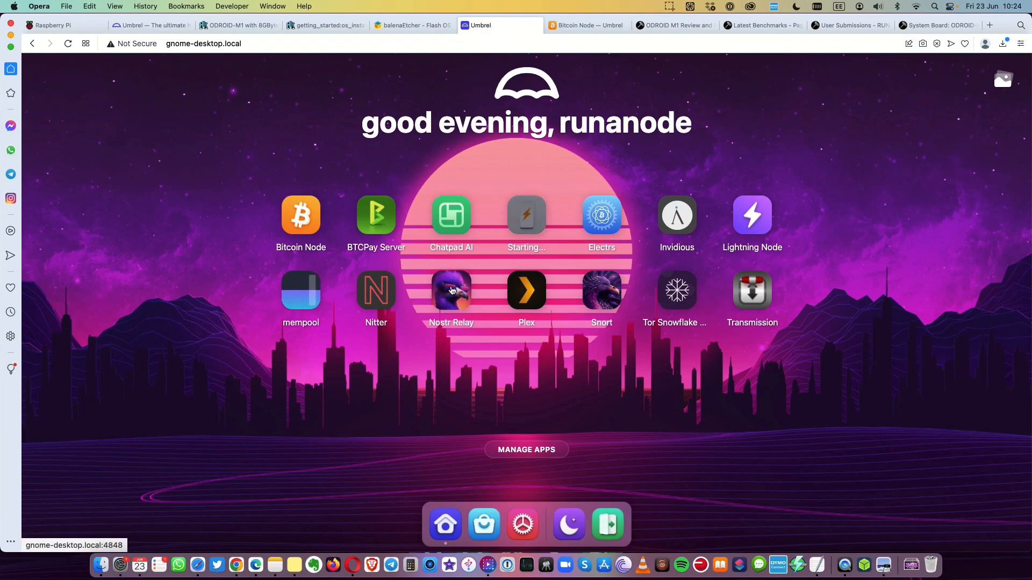
mouse_move(297, 192)
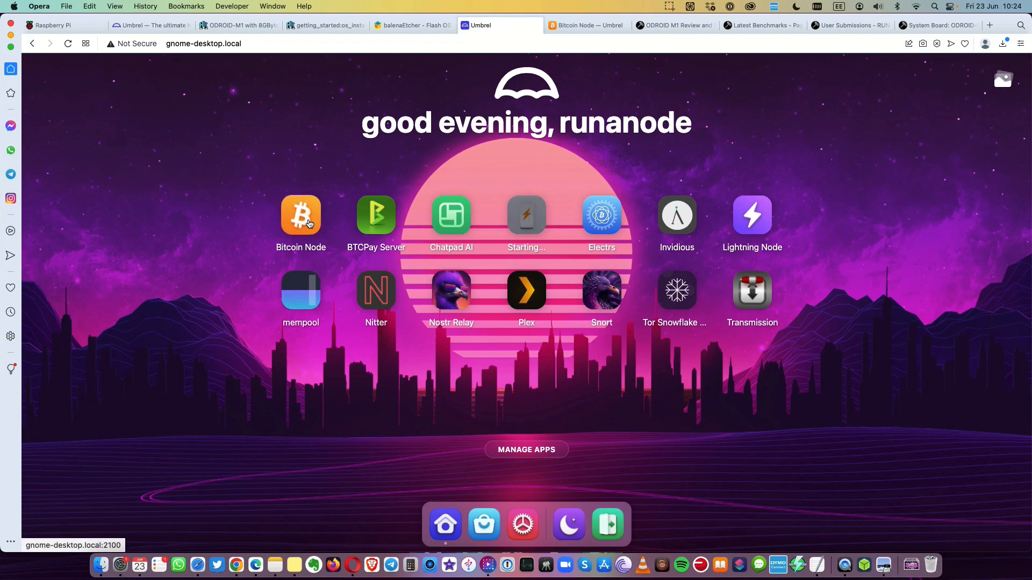
mouse_move(775, 210)
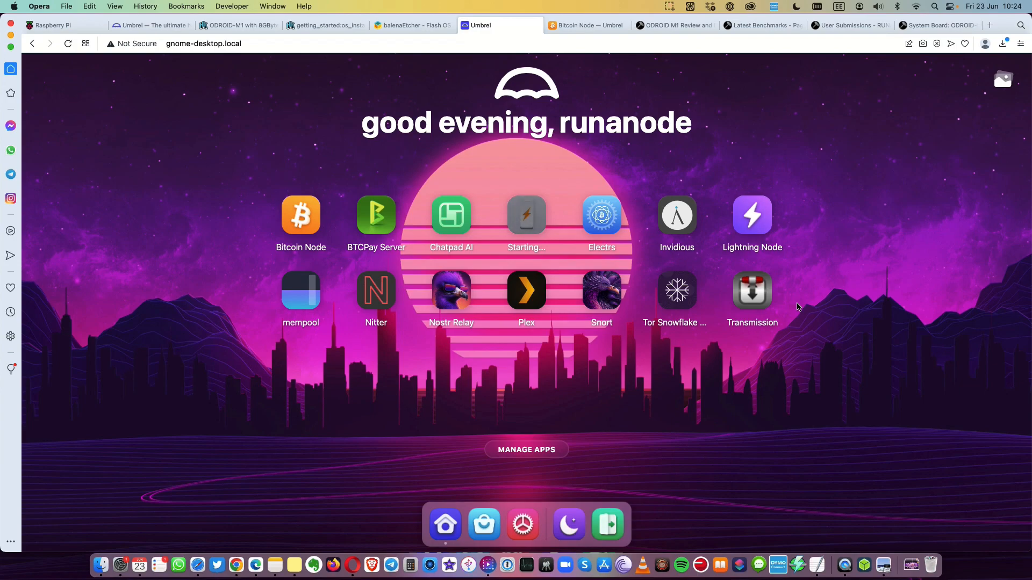
mouse_move(801, 305)
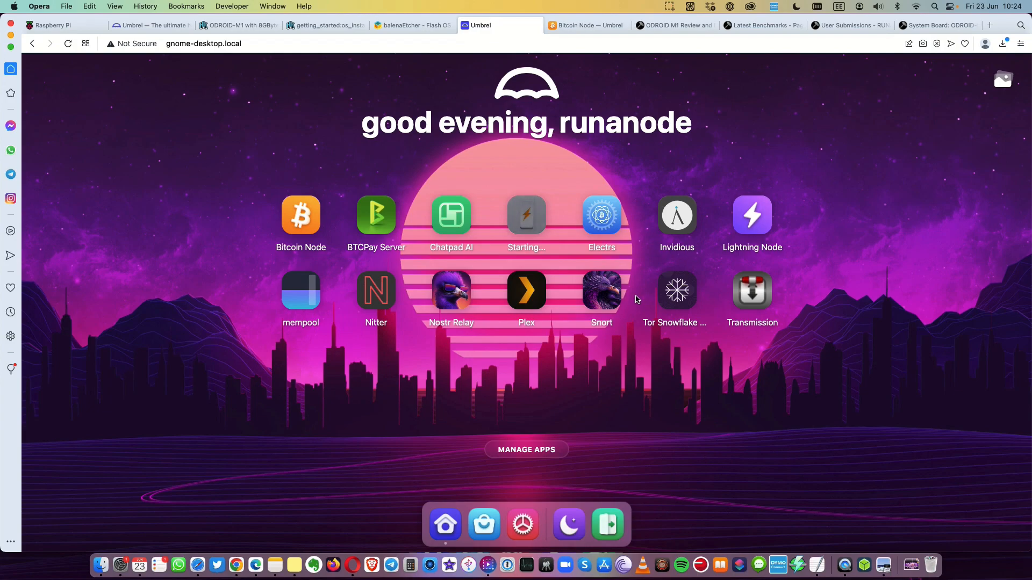
mouse_move(676, 289)
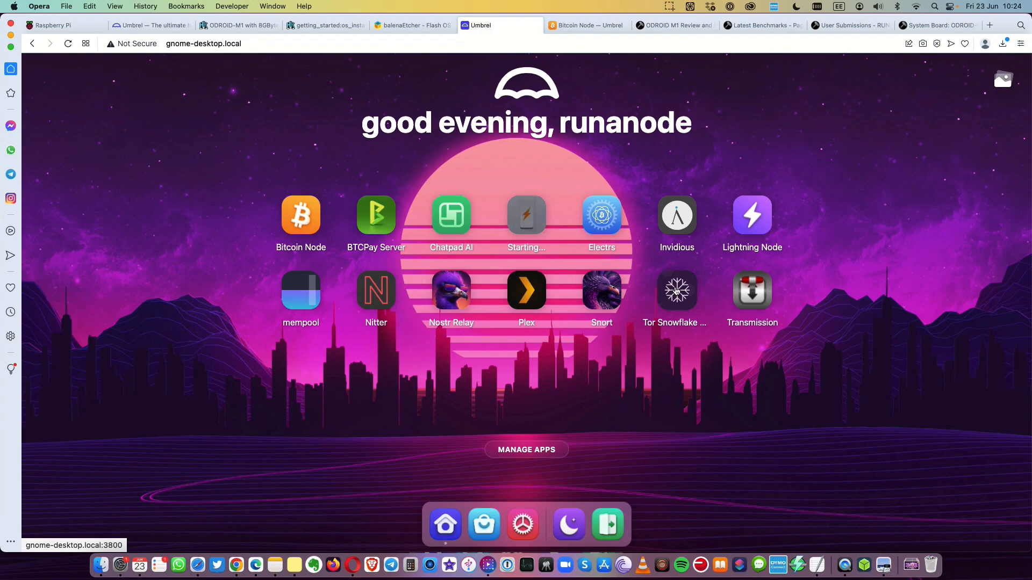
mouse_move(479, 525)
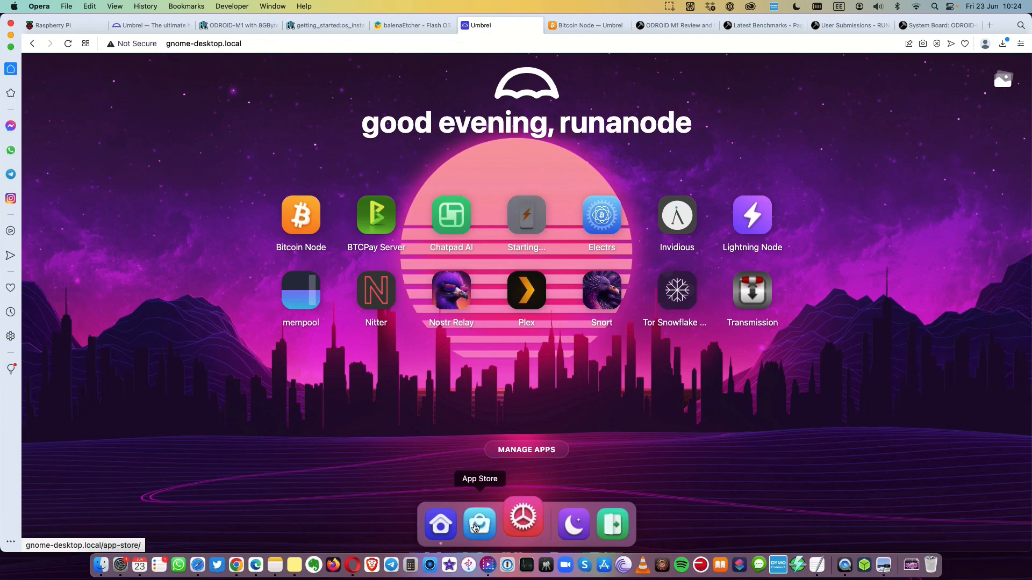
Browse the app store, clear the leftover 'lightning' search, and close it to return home
click(479, 524)
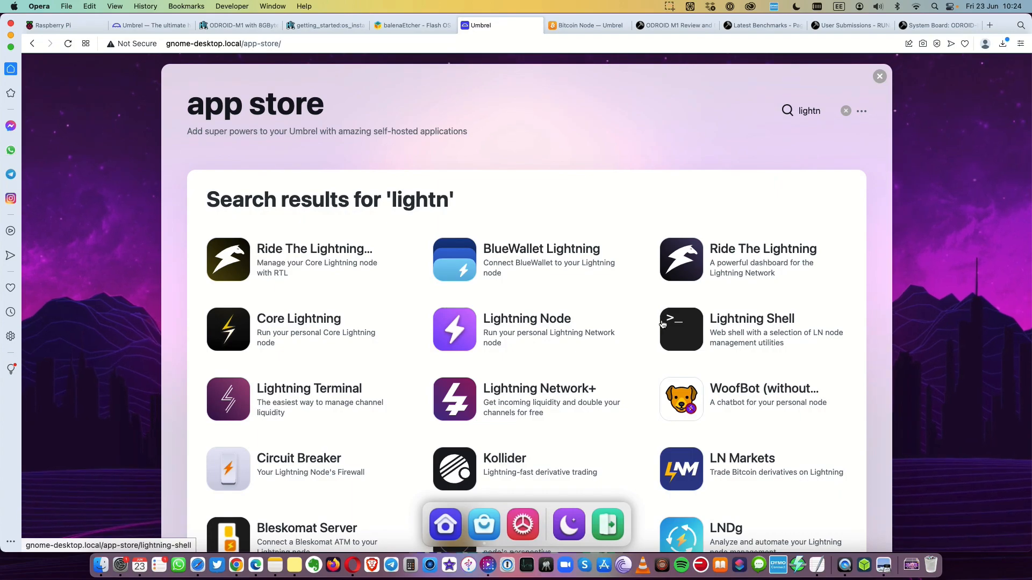
mouse_move(666, 323)
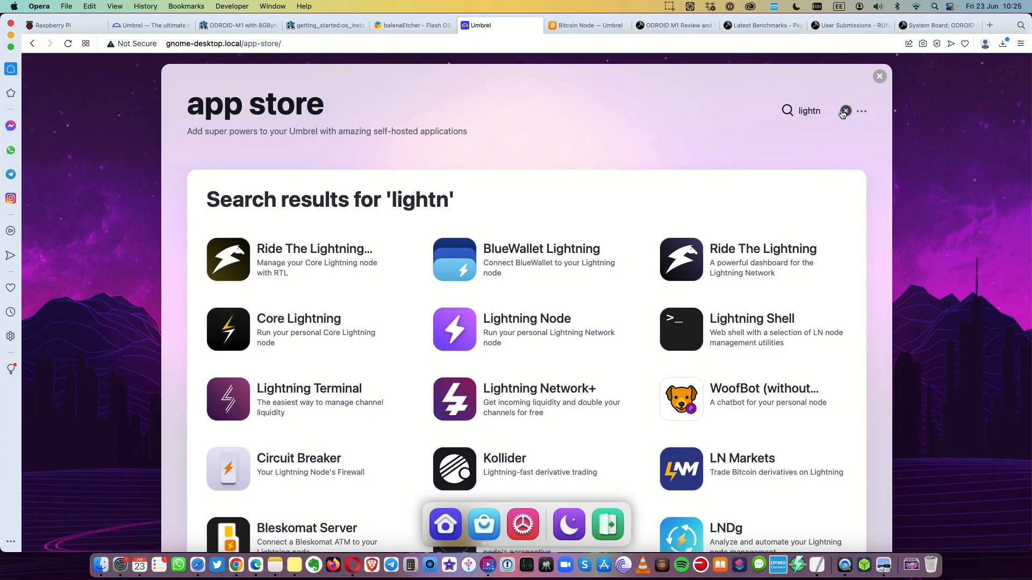
click(846, 111)
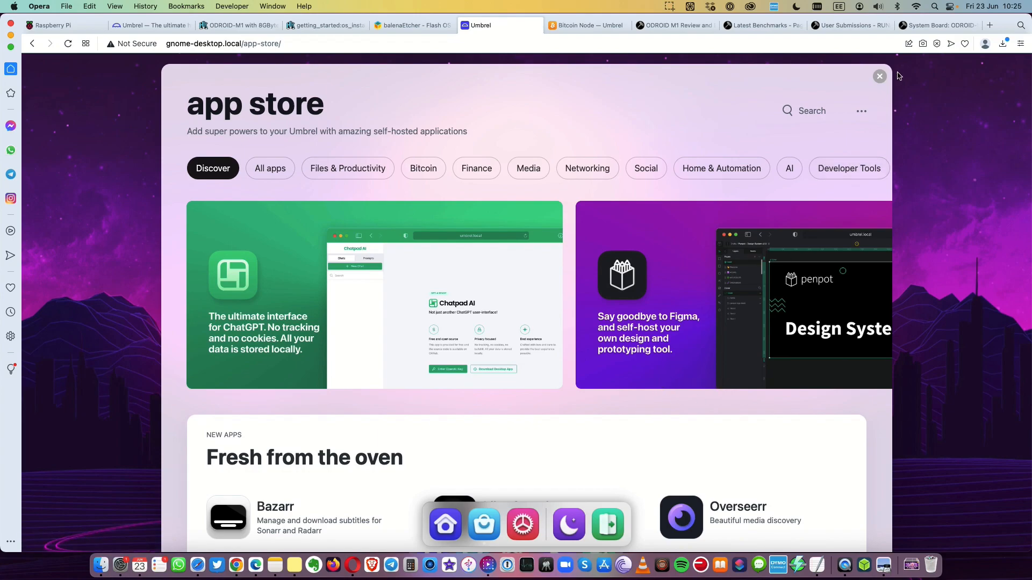
click(877, 76)
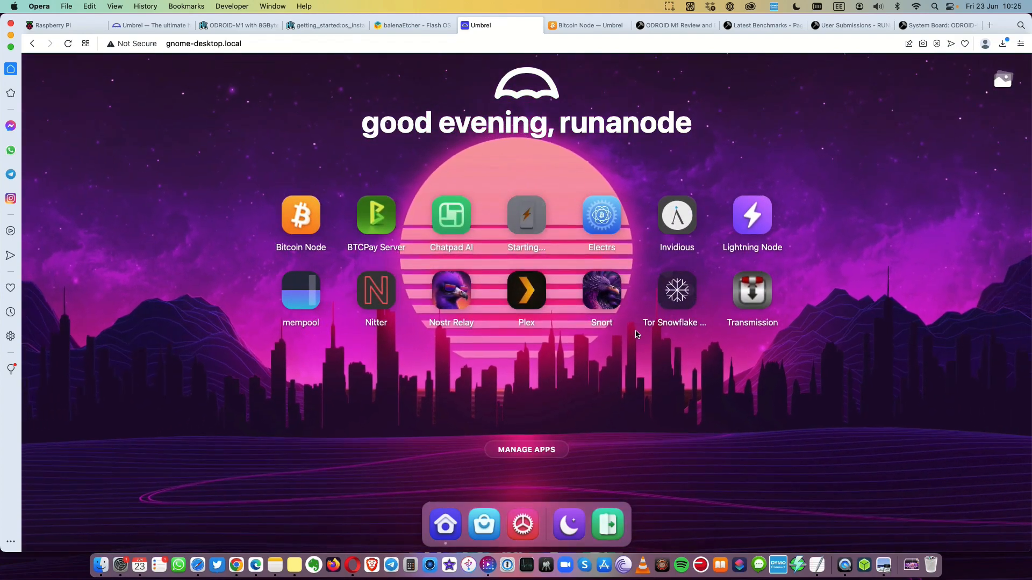
mouse_move(484, 523)
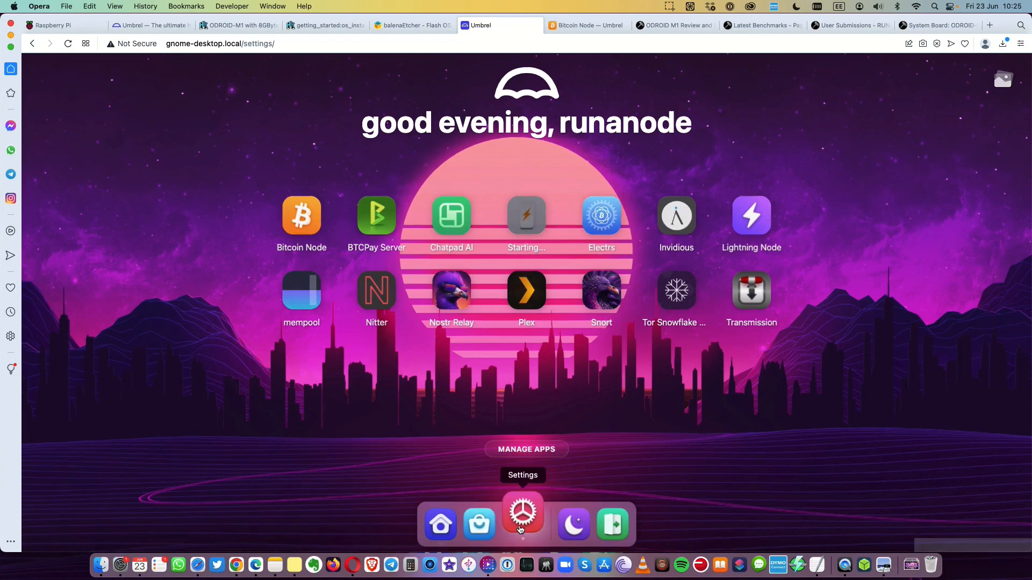
View the per-app RAM breakdown in settings (Bitcoin Node 2.5 GB), then show the Bitcoin Node page at 26.7% synced
click(522, 513)
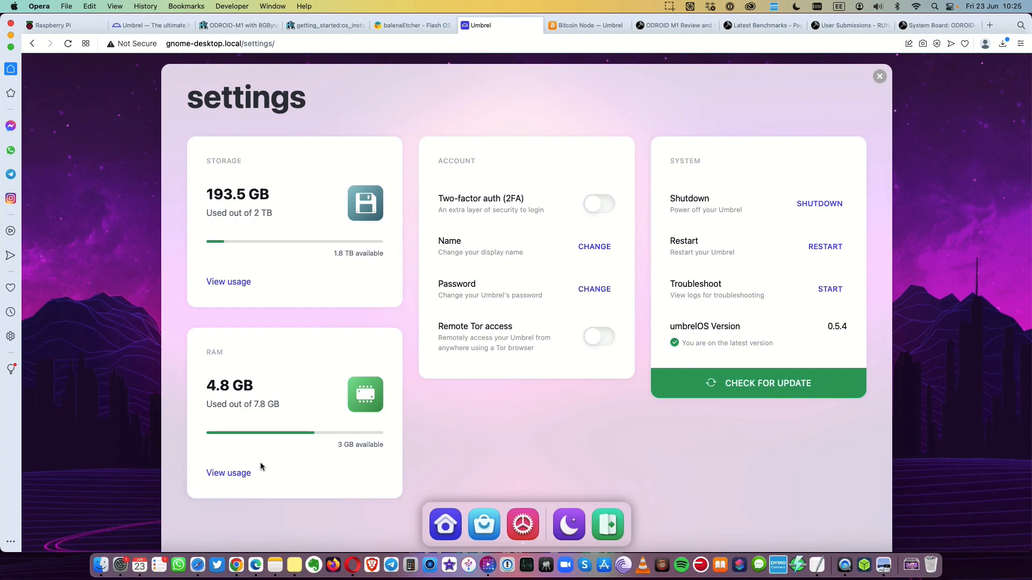
click(228, 473)
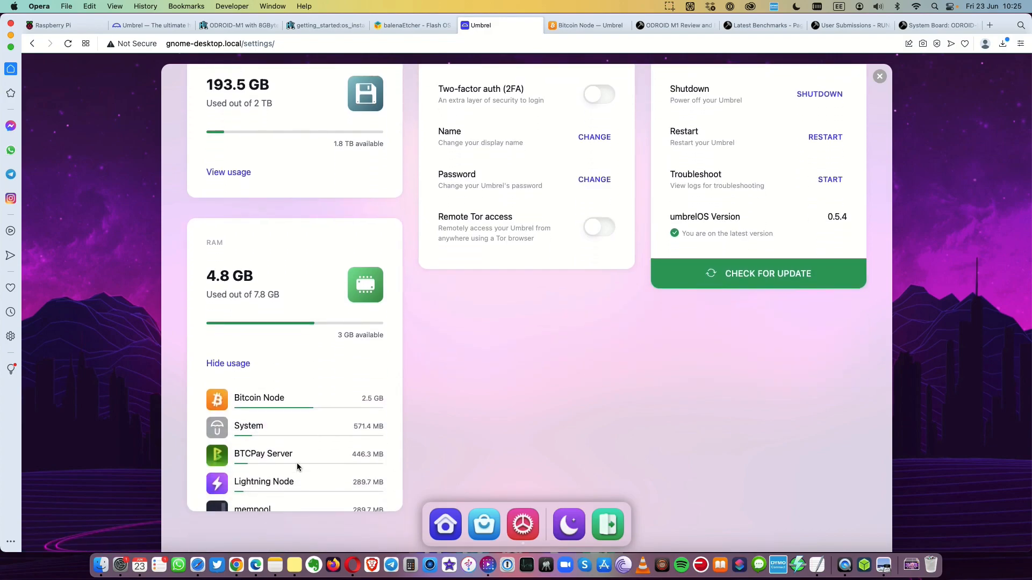
scroll(down, 3)
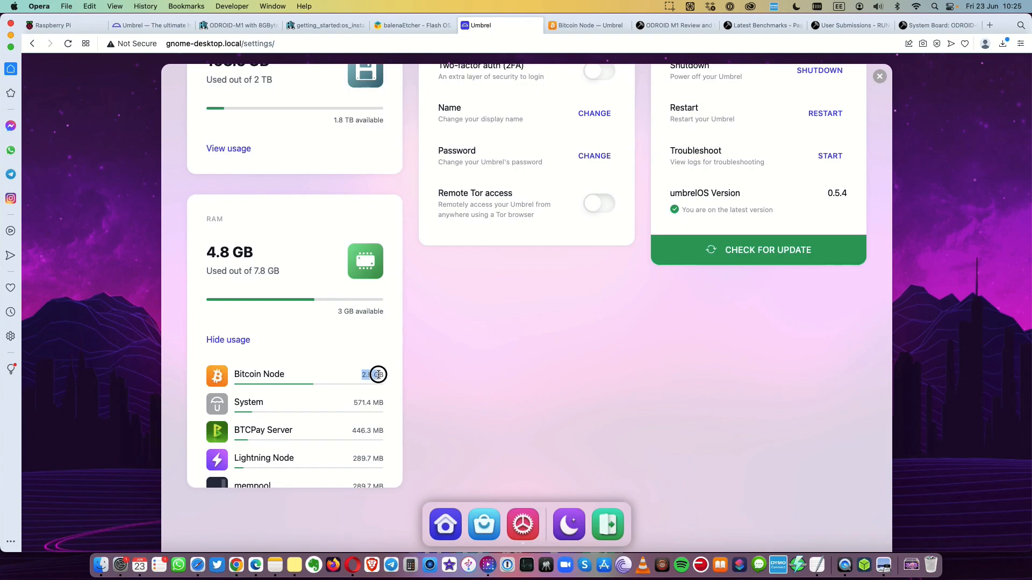
scroll(down, 3)
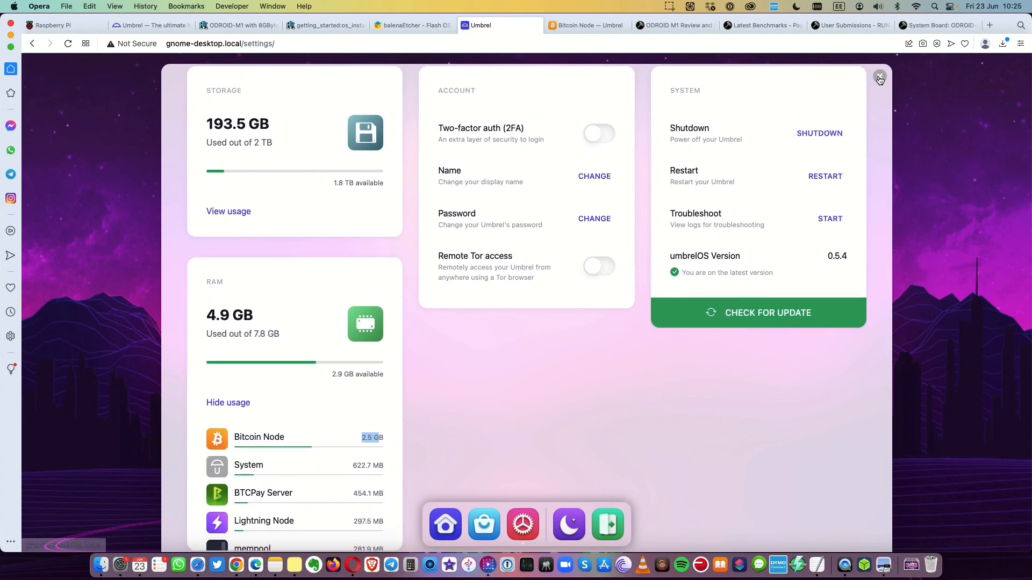
click(585, 25)
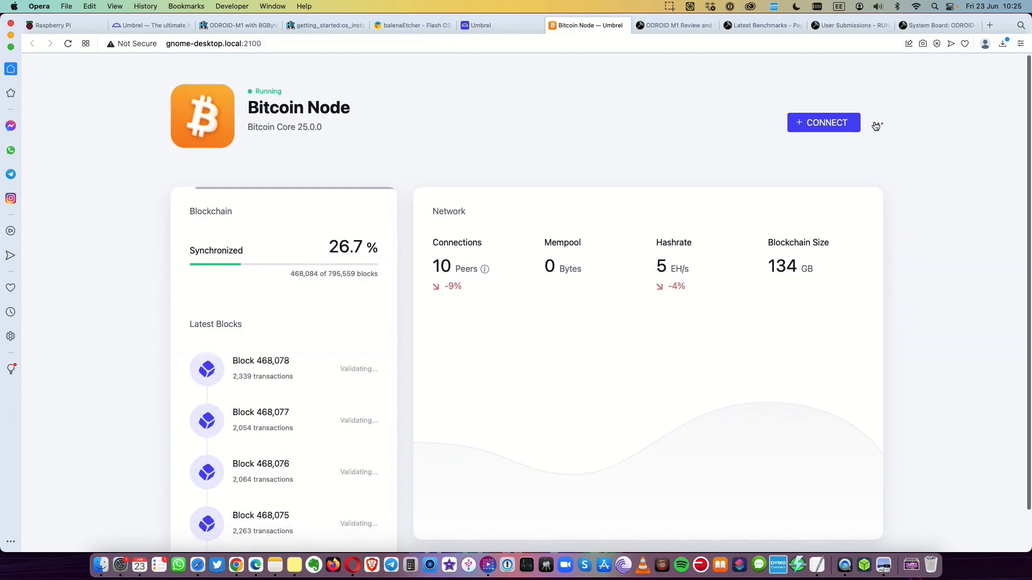
Review the Bitcoin Node's advanced settings (connections, cache size, pruning) and return to Umbrel settings
click(878, 125)
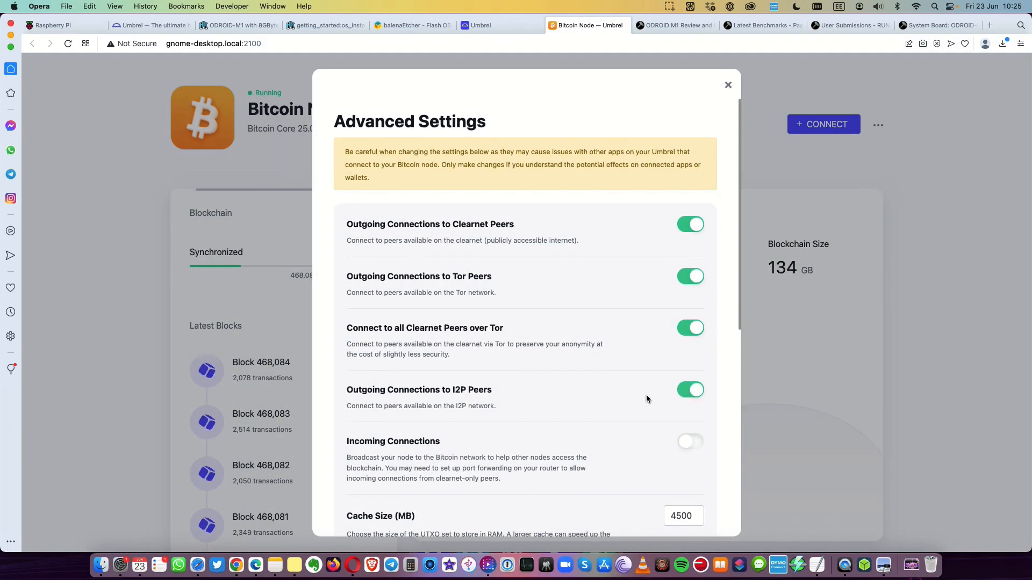
scroll(down, 3)
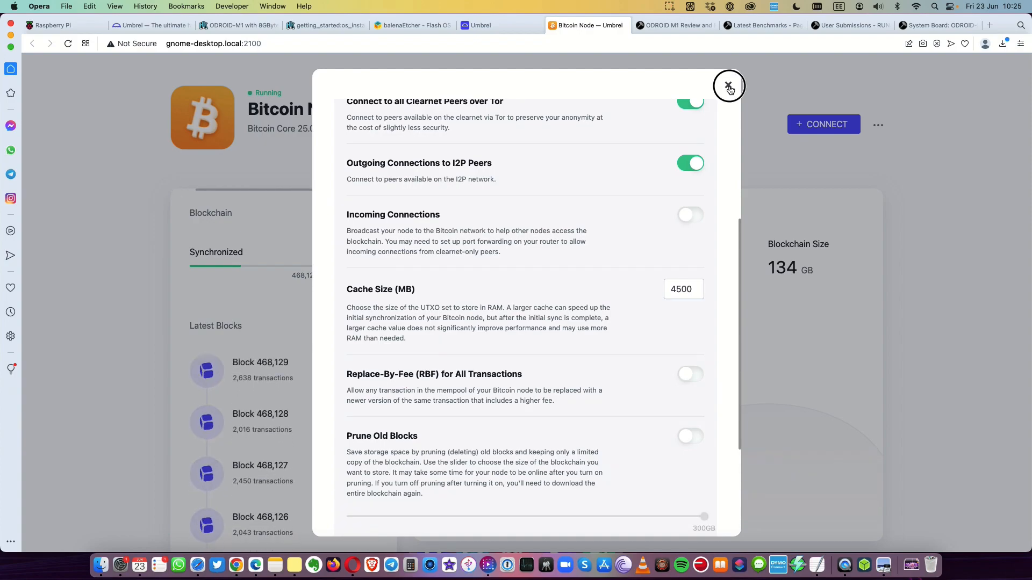
click(729, 86)
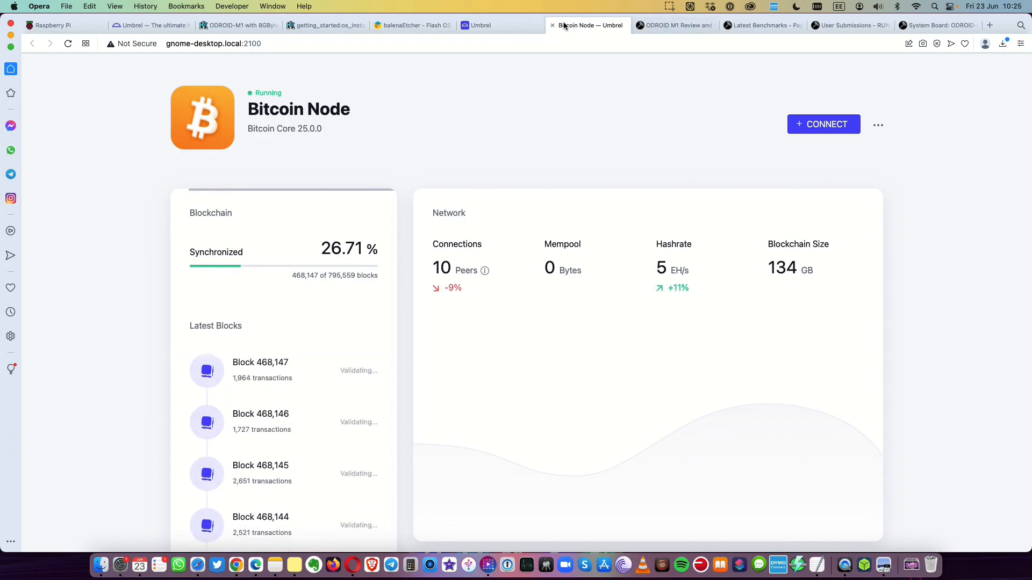
mouse_move(500, 25)
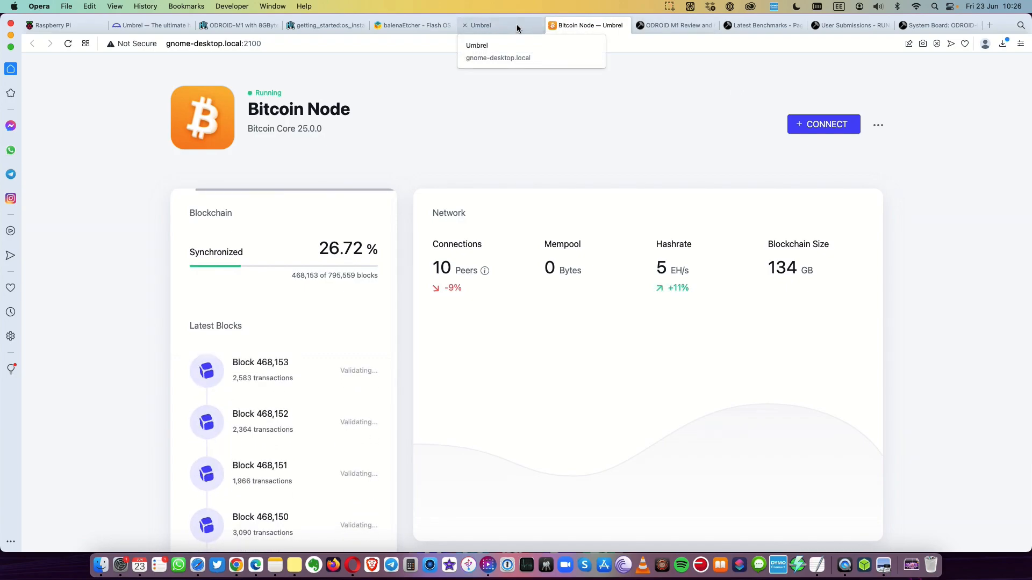
click(481, 24)
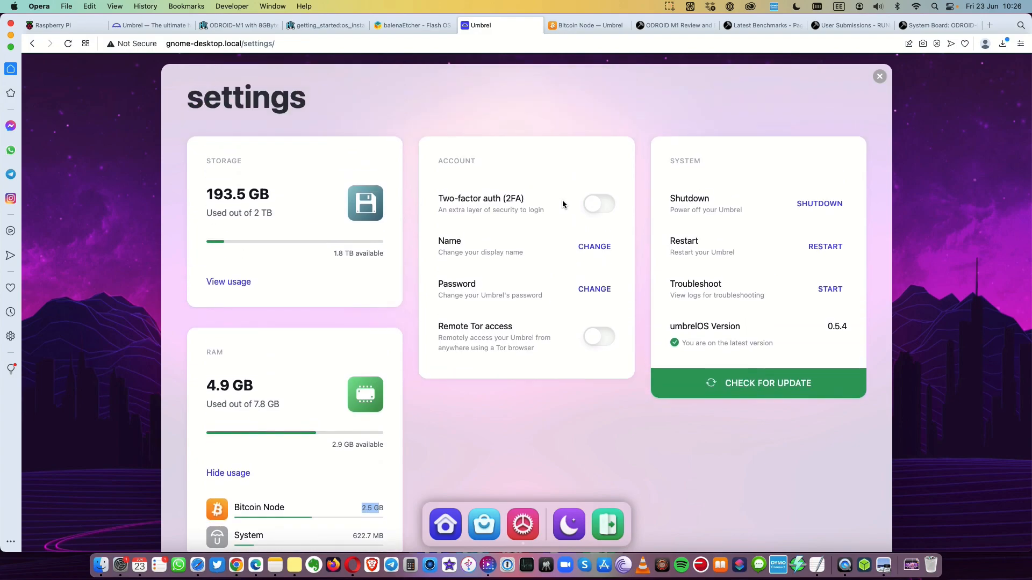
click(585, 25)
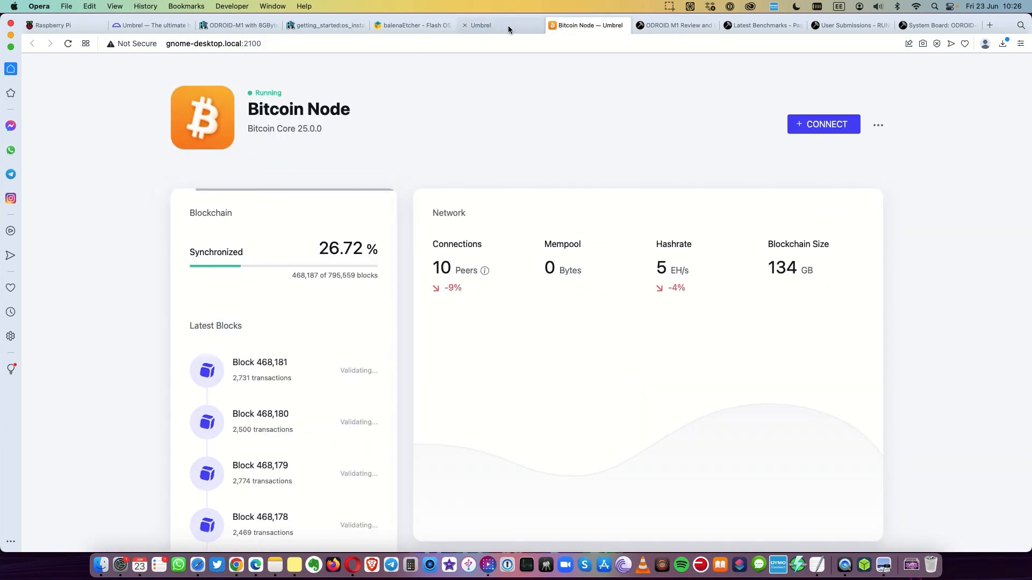
click(480, 25)
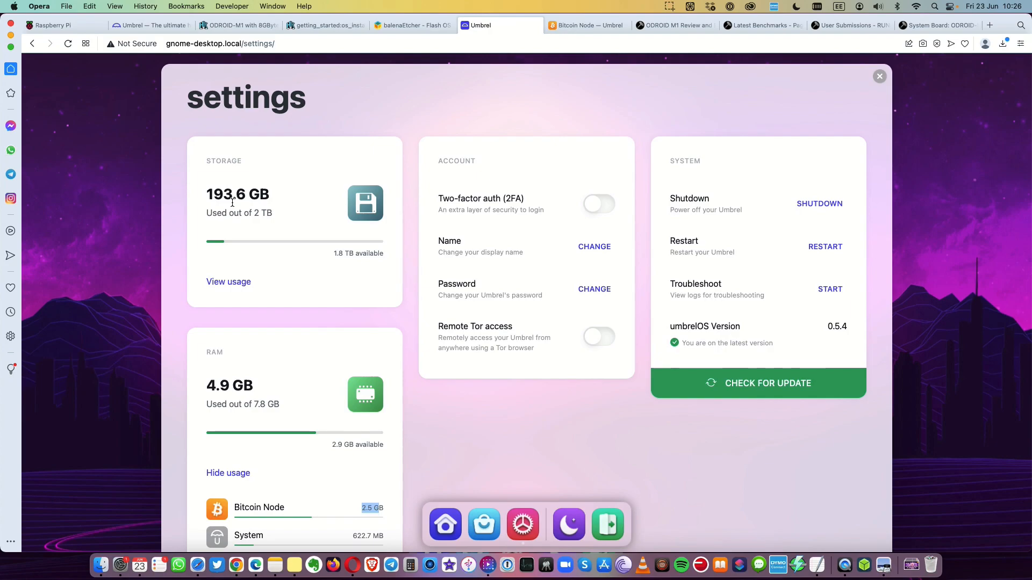
mouse_move(303, 192)
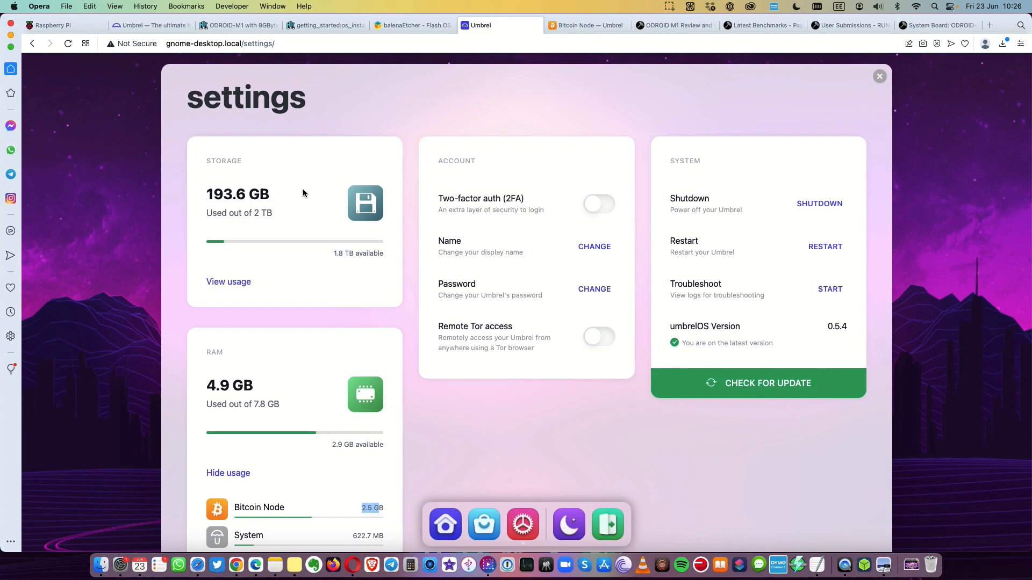
click(584, 25)
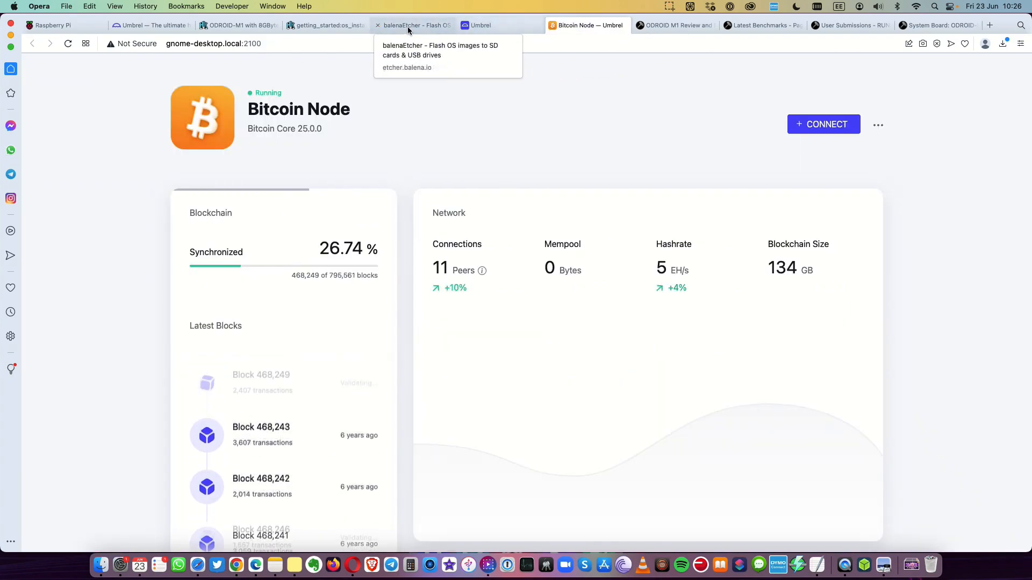
click(479, 25)
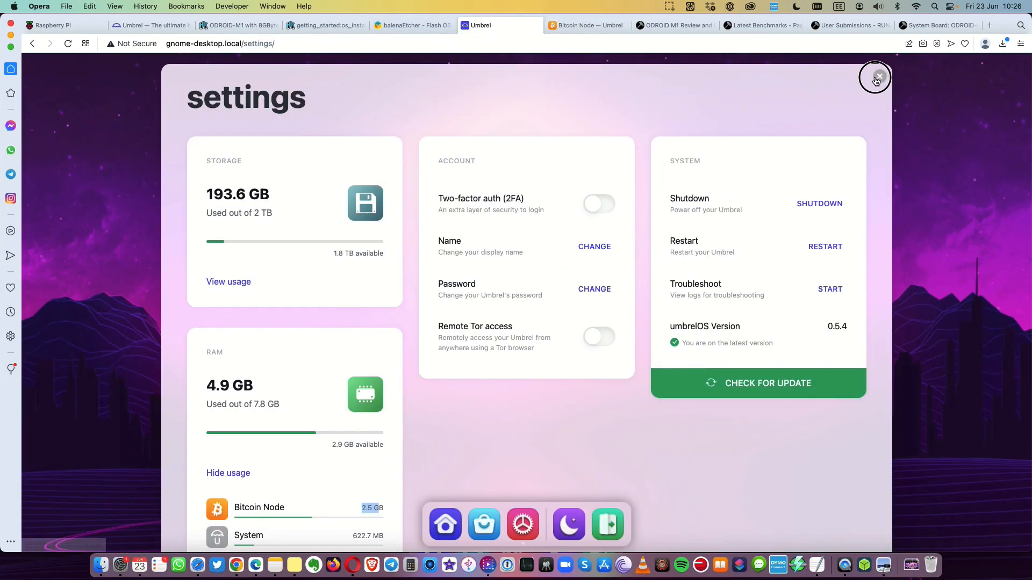
Close the settings overlay to show the home dashboard of installed apps
click(874, 76)
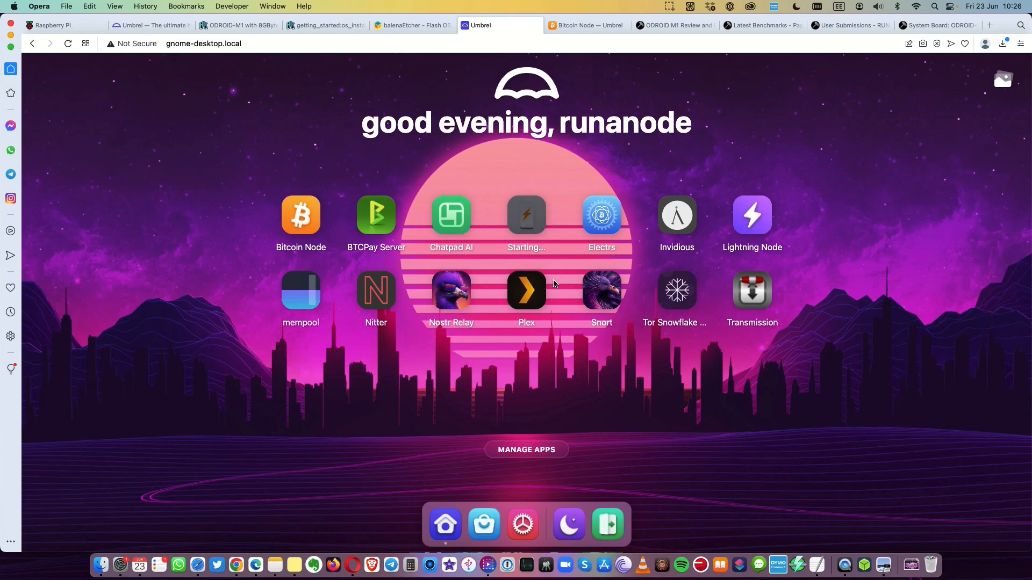
mouse_move(557, 283)
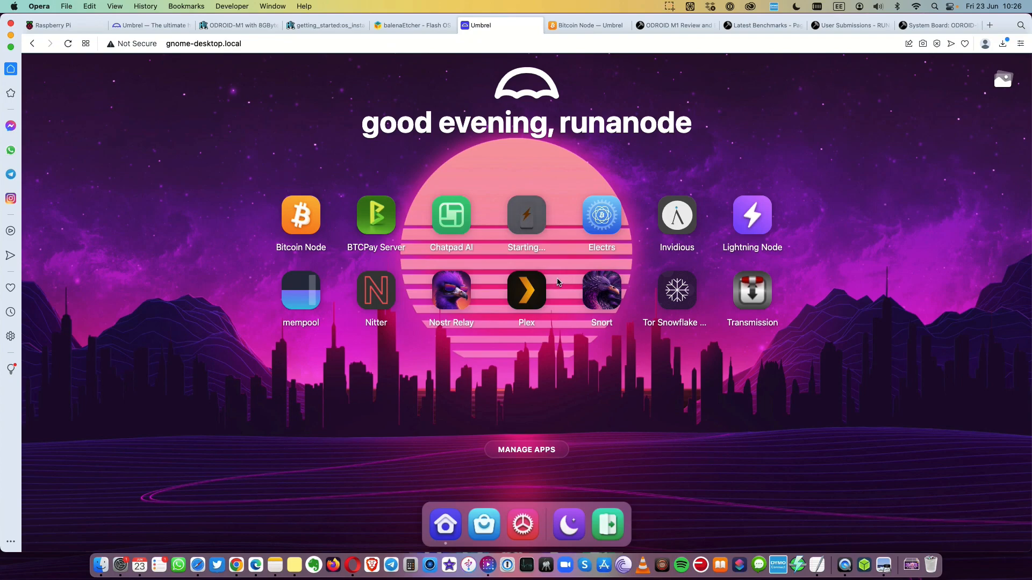
mouse_move(751, 291)
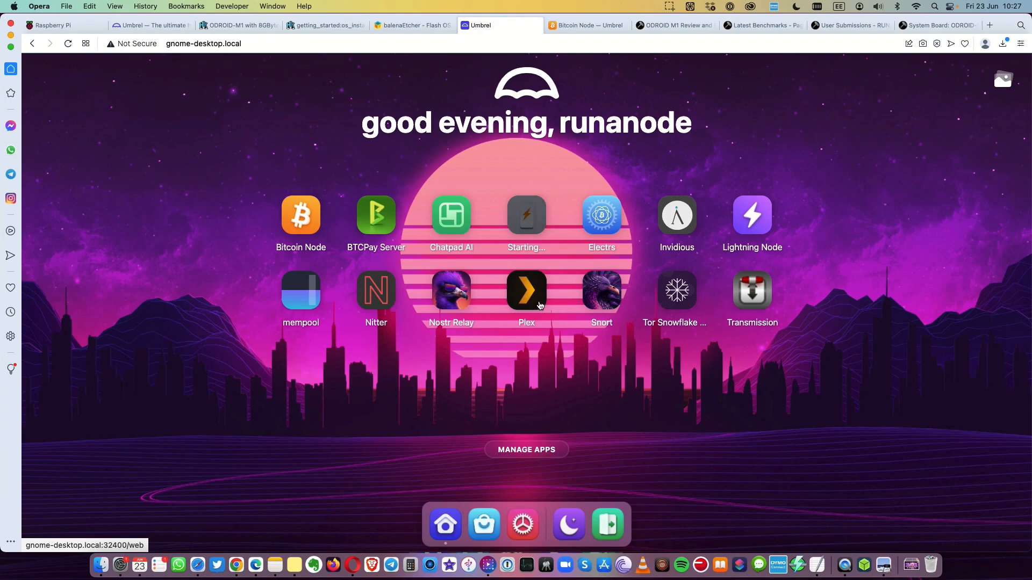
mouse_move(549, 298)
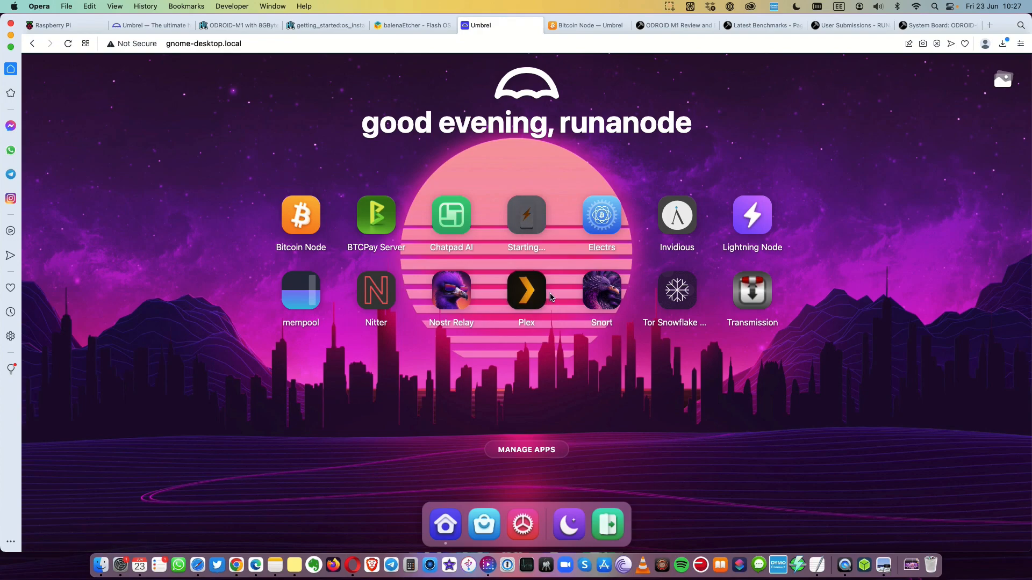
mouse_move(699, 132)
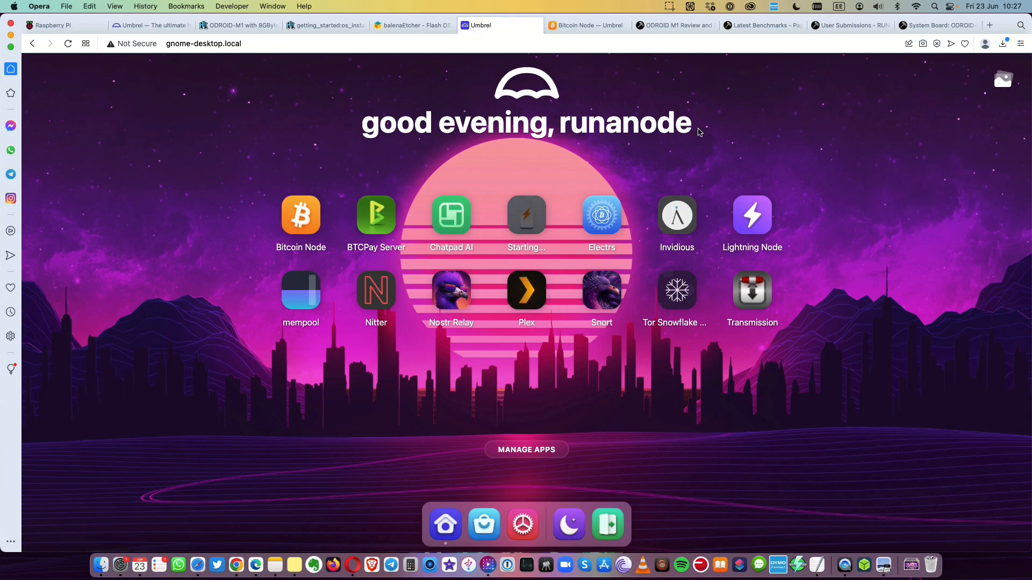